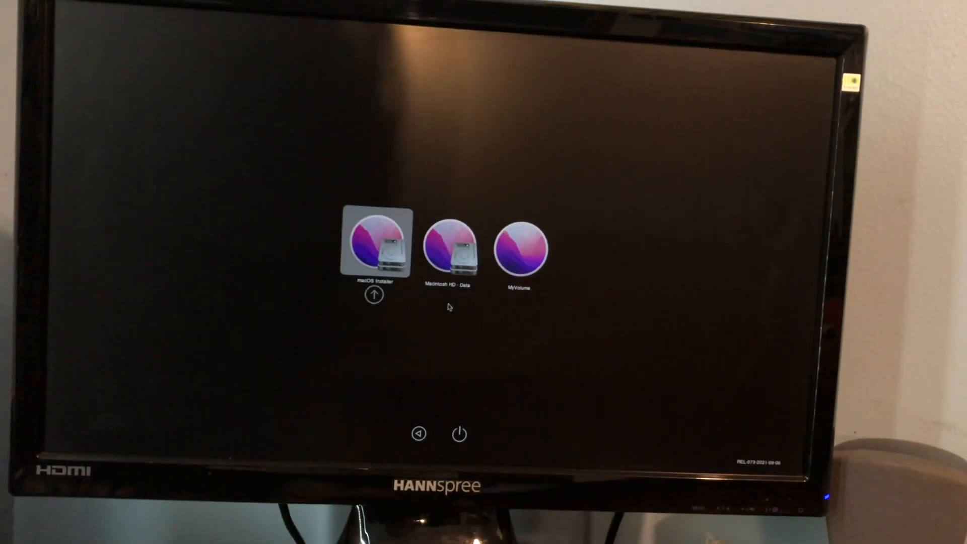
Select the MyVolume disk as the startup volume in place of macOS Installer
click(518, 249)
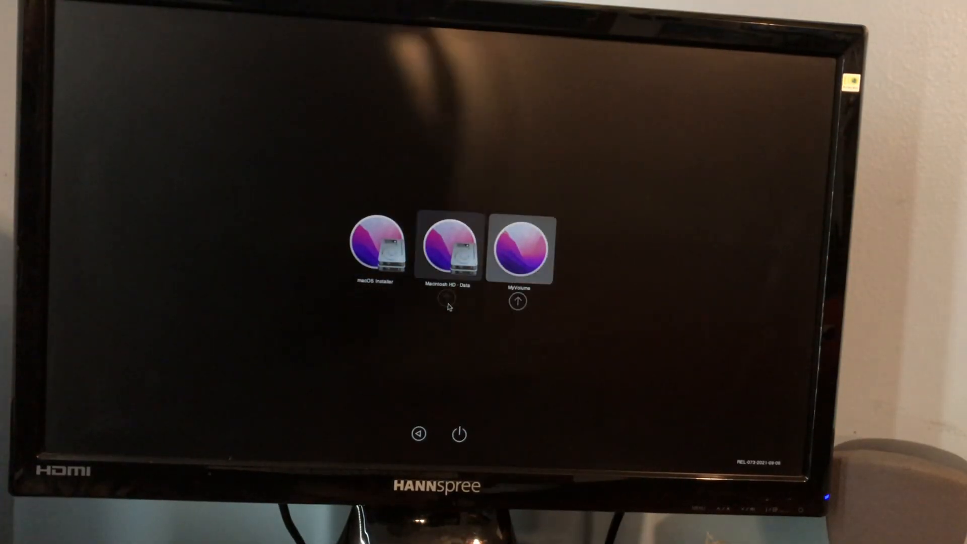